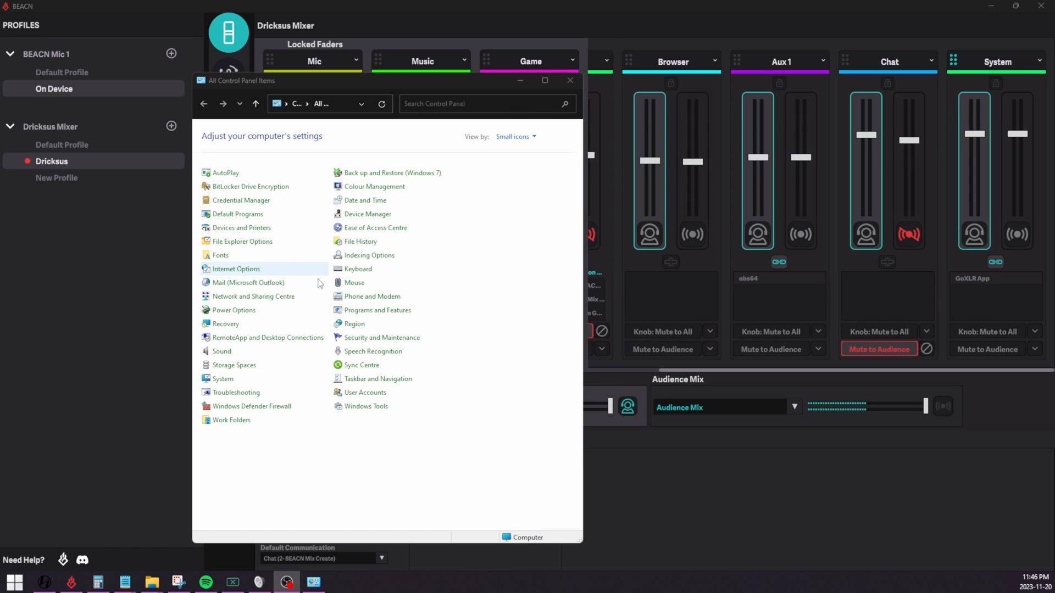
# - Open the Sound dialog from Control Panel, showing the GoXLR playback devices
pyautogui.click(221, 351)
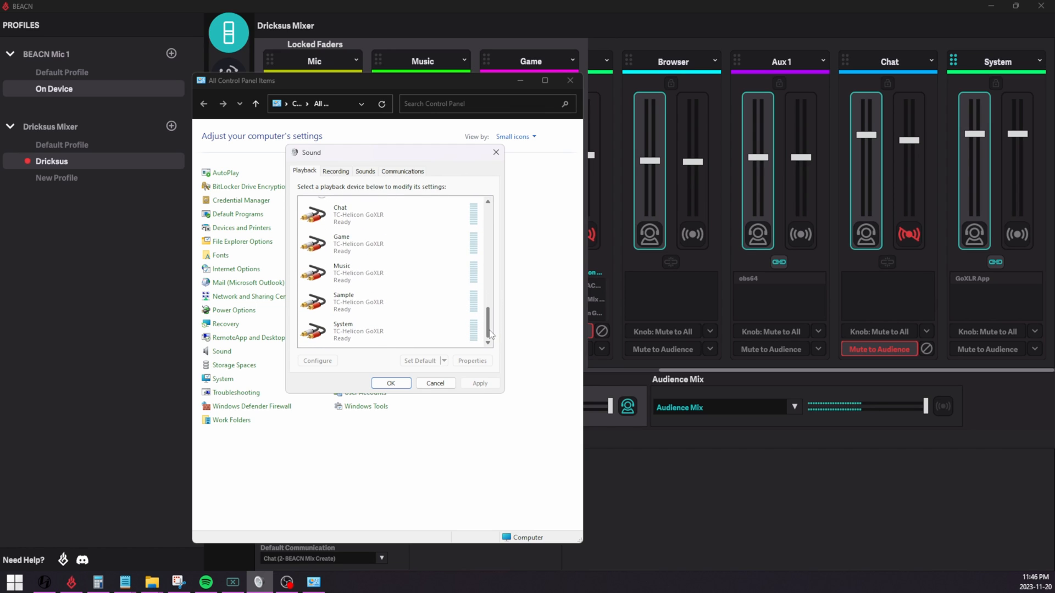
pyautogui.click(386, 303)
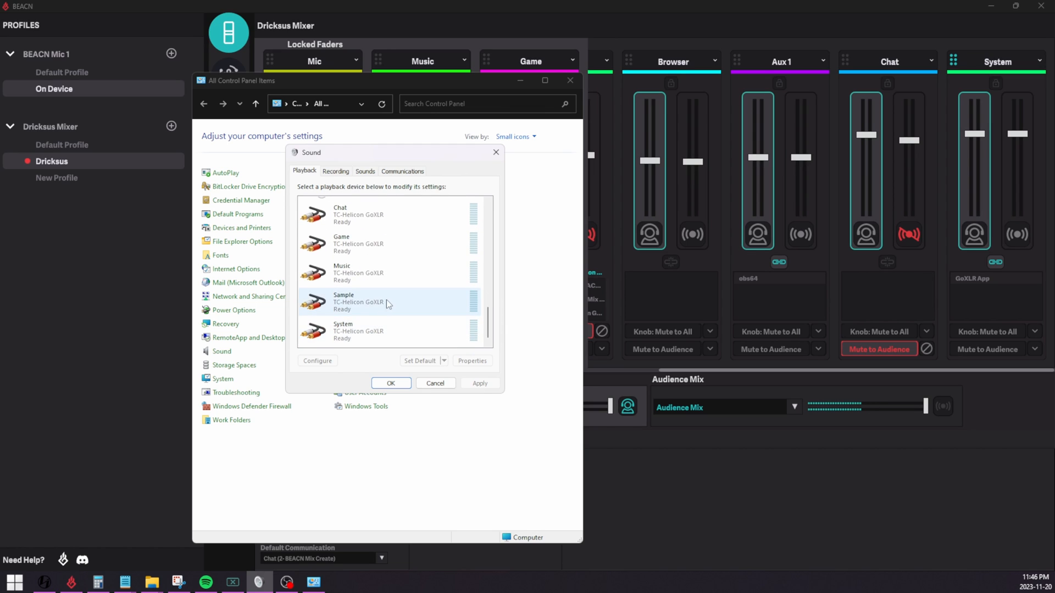
pyautogui.scroll(-3)
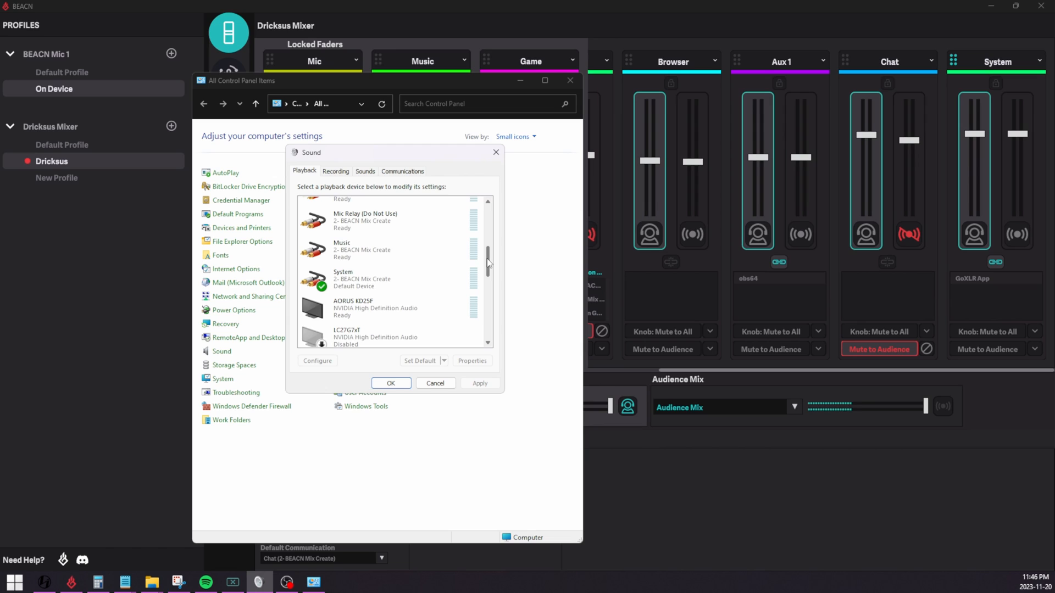
pyautogui.rightClick(364, 283)
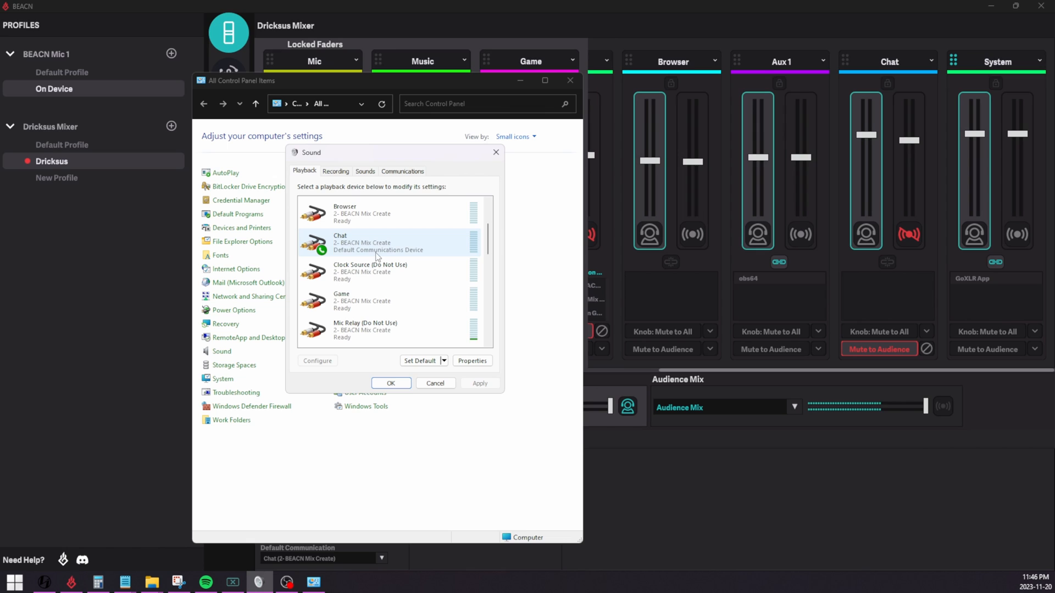
# - Review the Recording devices list, then close the Sound dialog
pyautogui.click(336, 171)
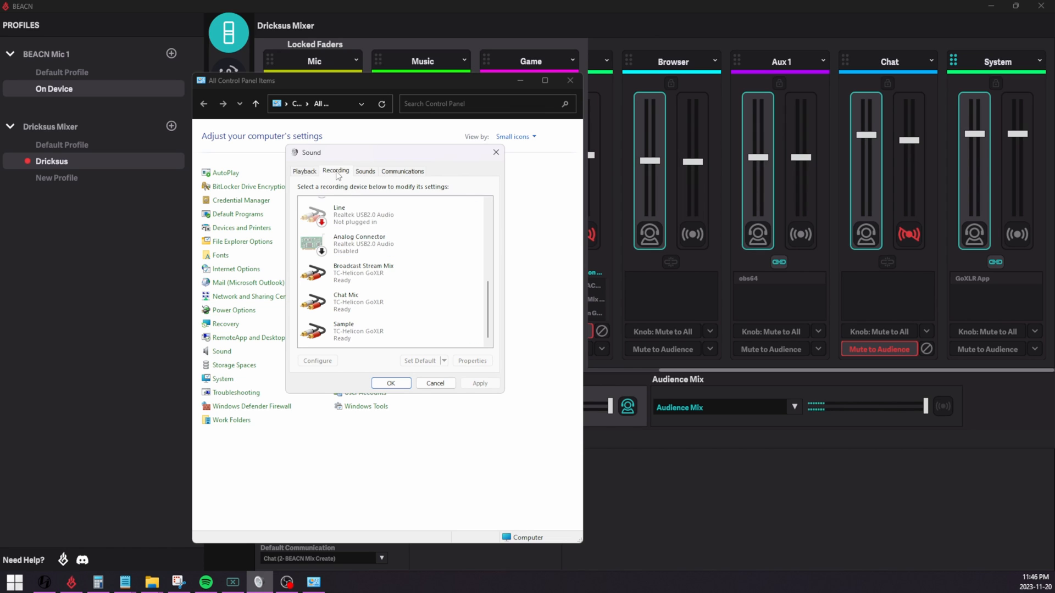
pyautogui.scroll(-3)
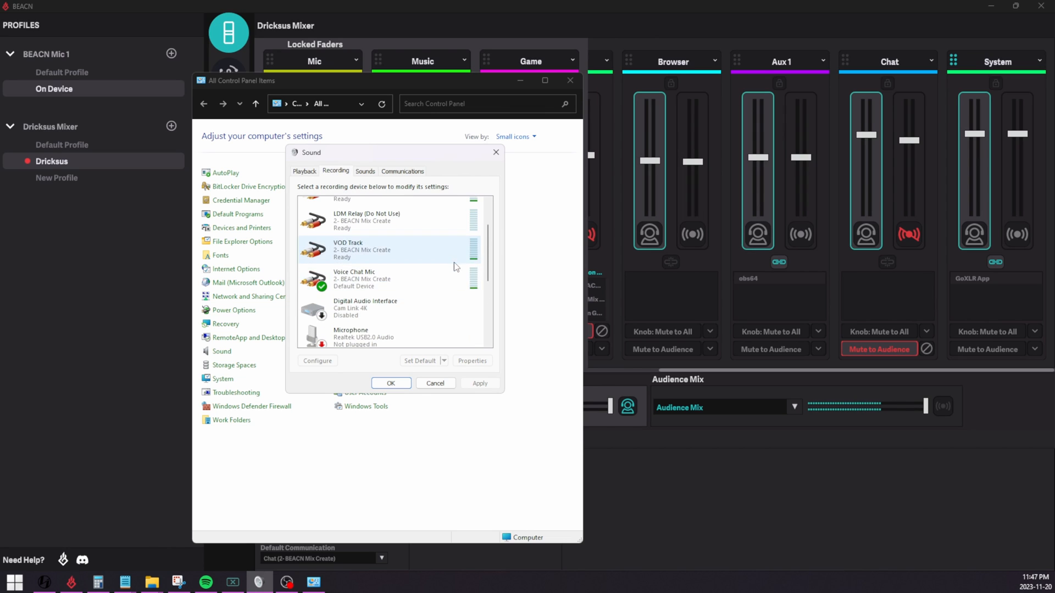
pyautogui.rightClick(364, 278)
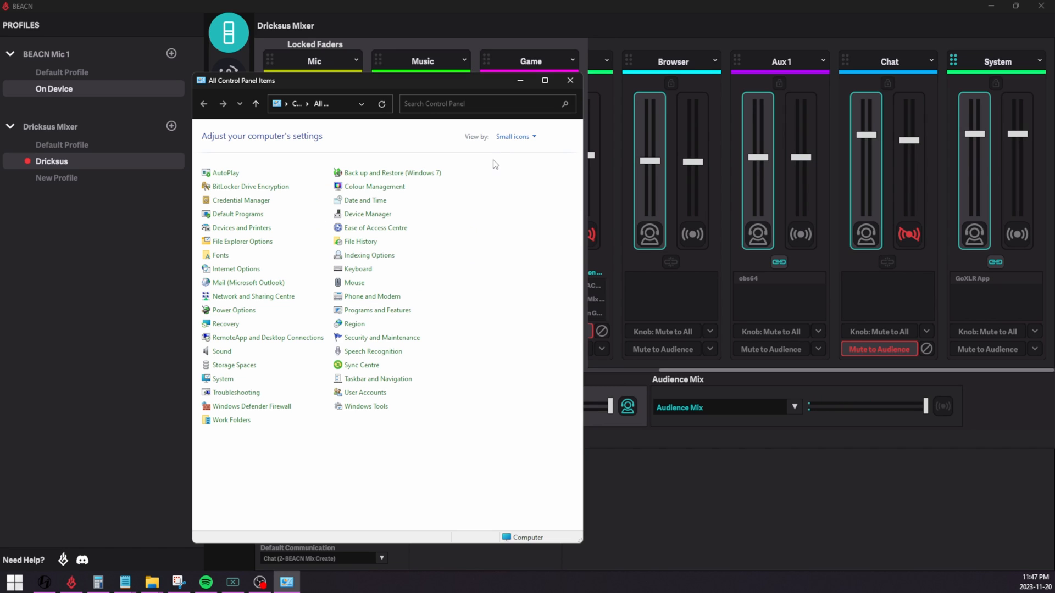
# - Close Control Panel, revealing the mixer's Voice Chat Mic, System and Chat assignments
pyautogui.click(569, 80)
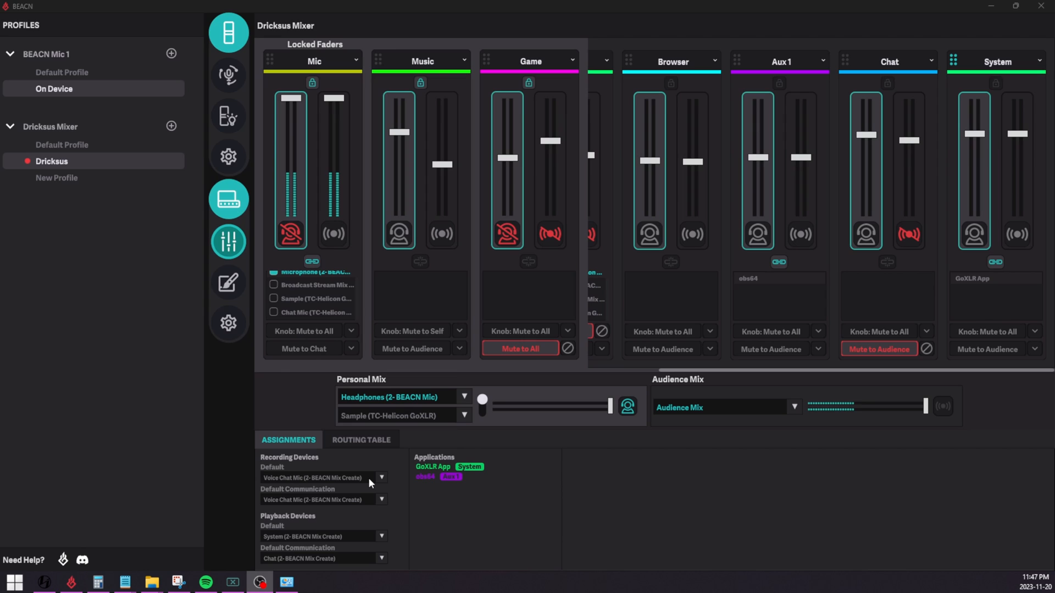
pyautogui.click(381, 478)
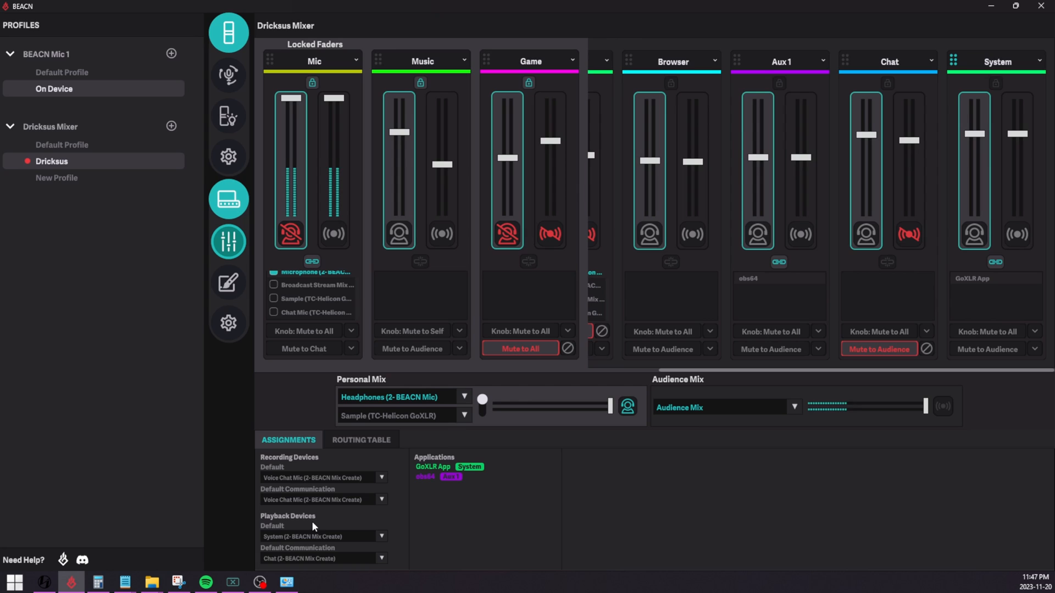
pyautogui.moveTo(289, 387)
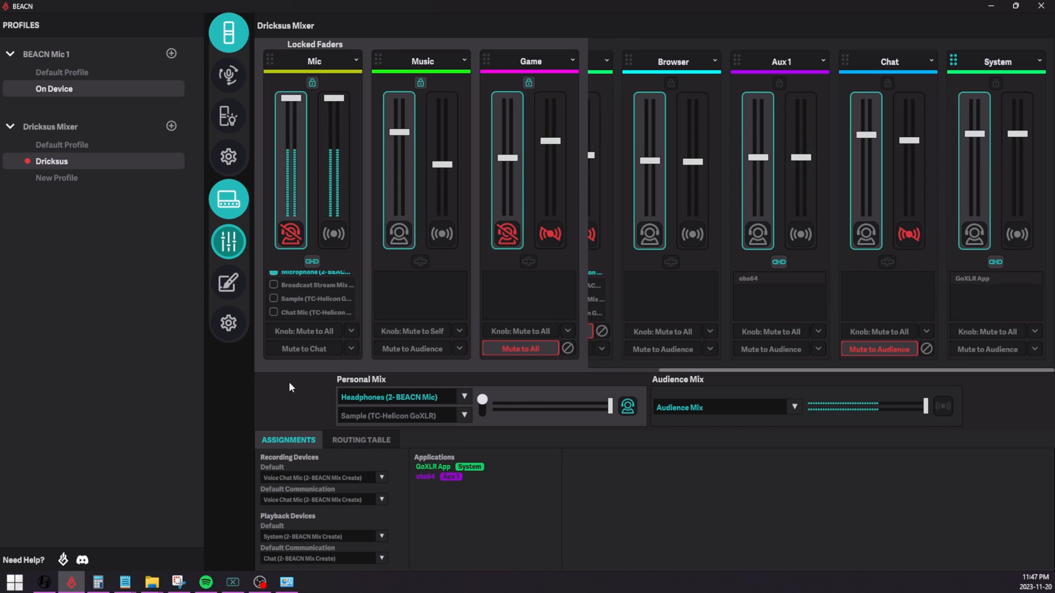
pyautogui.click(229, 323)
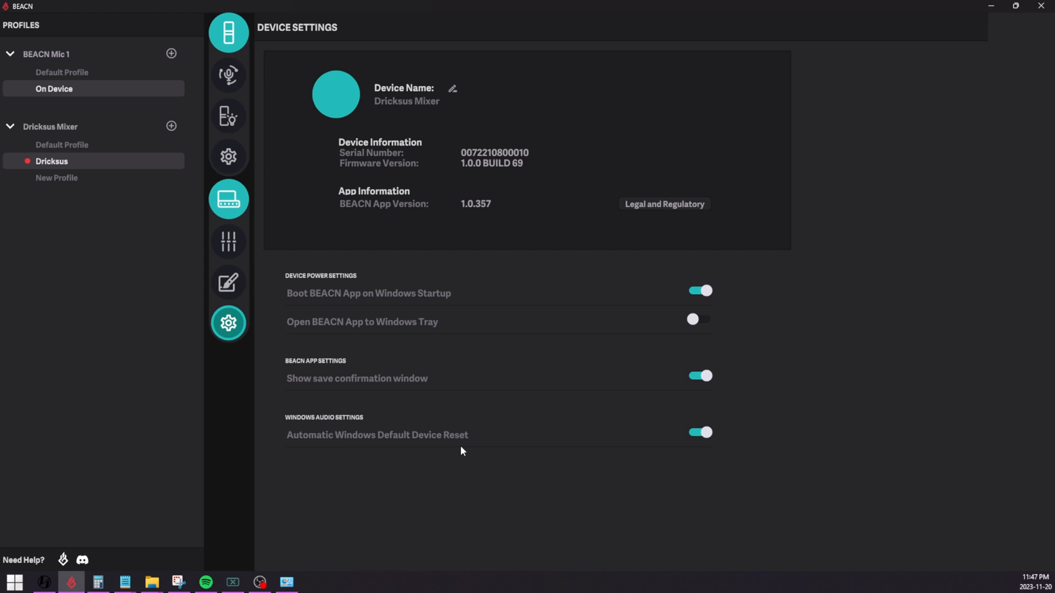
pyautogui.moveTo(256, 259)
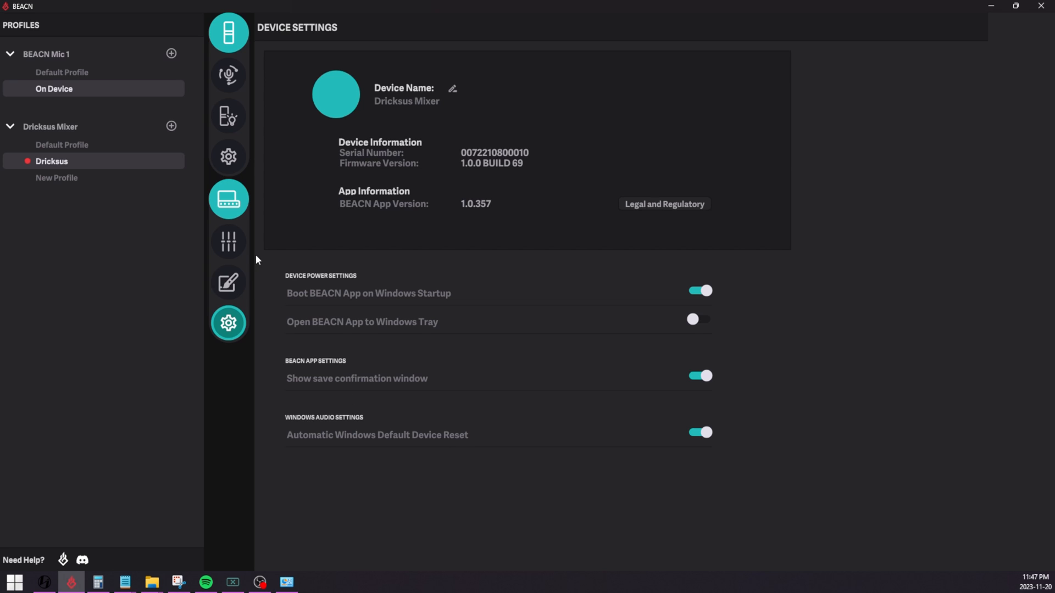
pyautogui.click(228, 242)
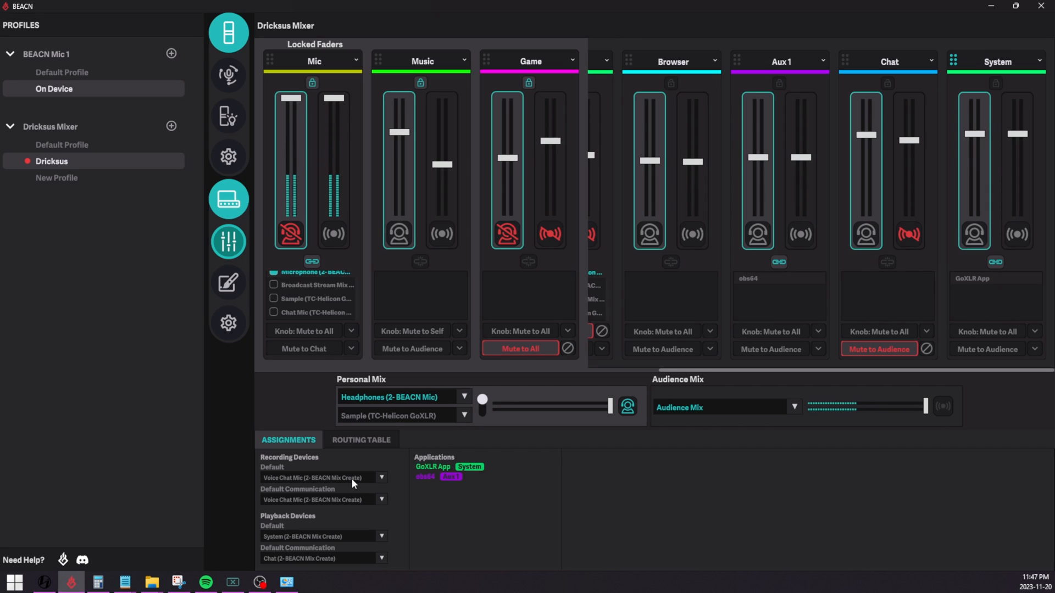
pyautogui.moveTo(313, 453)
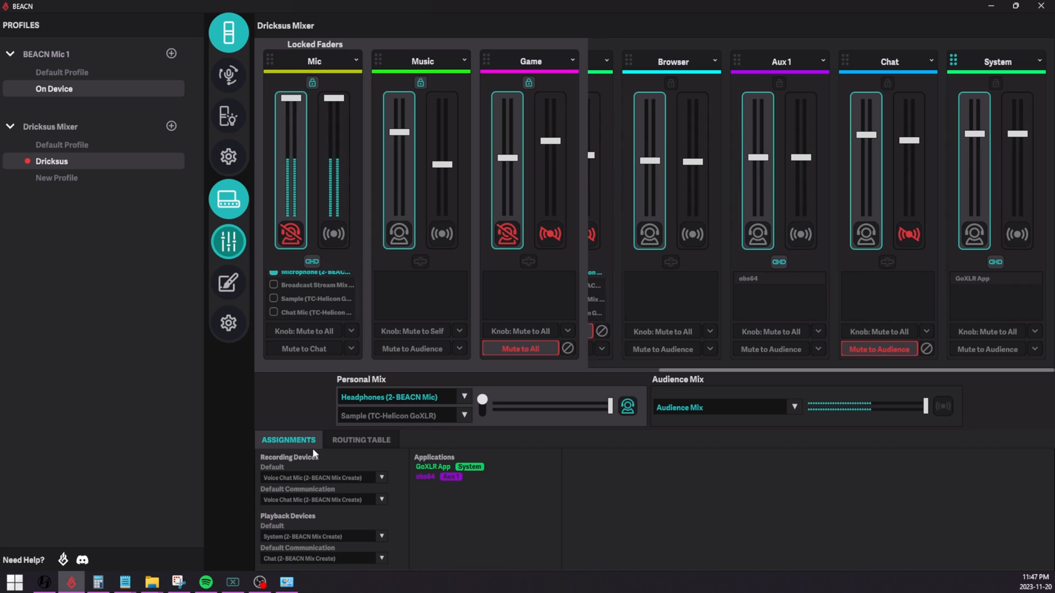
# - Check Automatic Windows Default Device Reset is on, then show the default recording choices
pyautogui.click(229, 323)
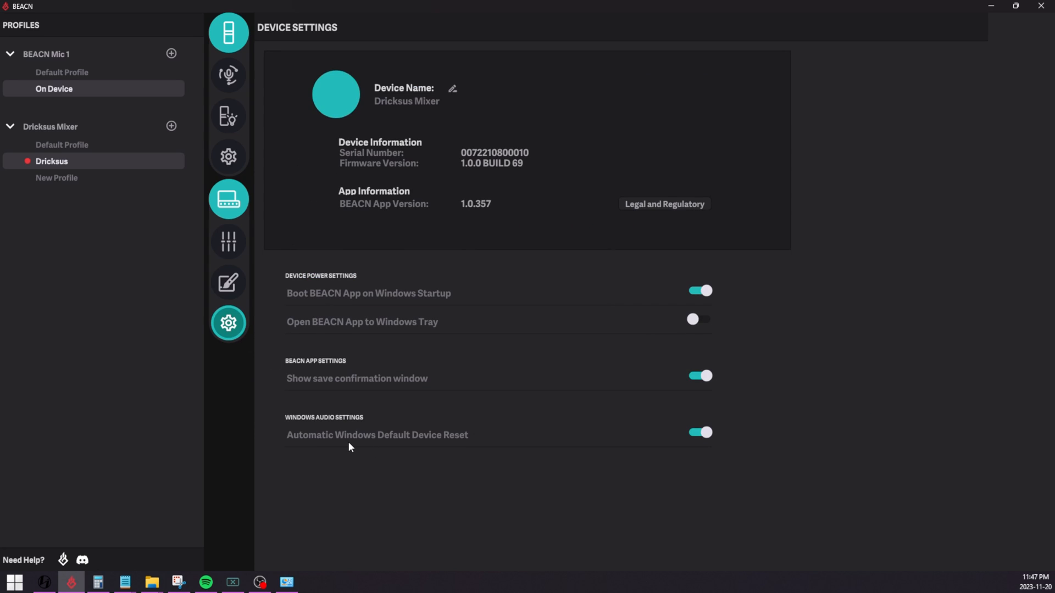
pyautogui.moveTo(672, 449)
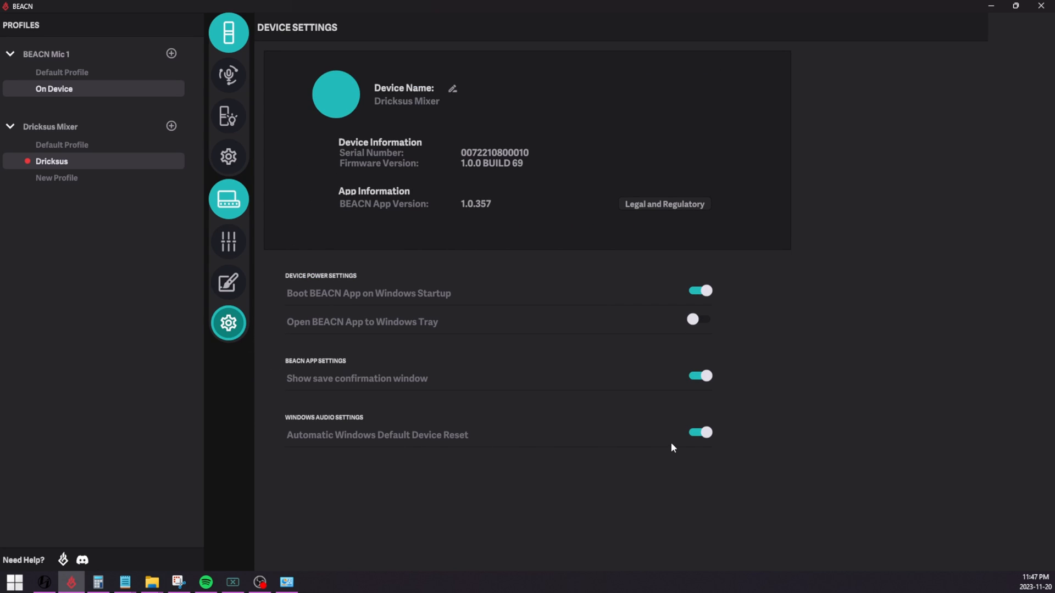
pyautogui.click(229, 241)
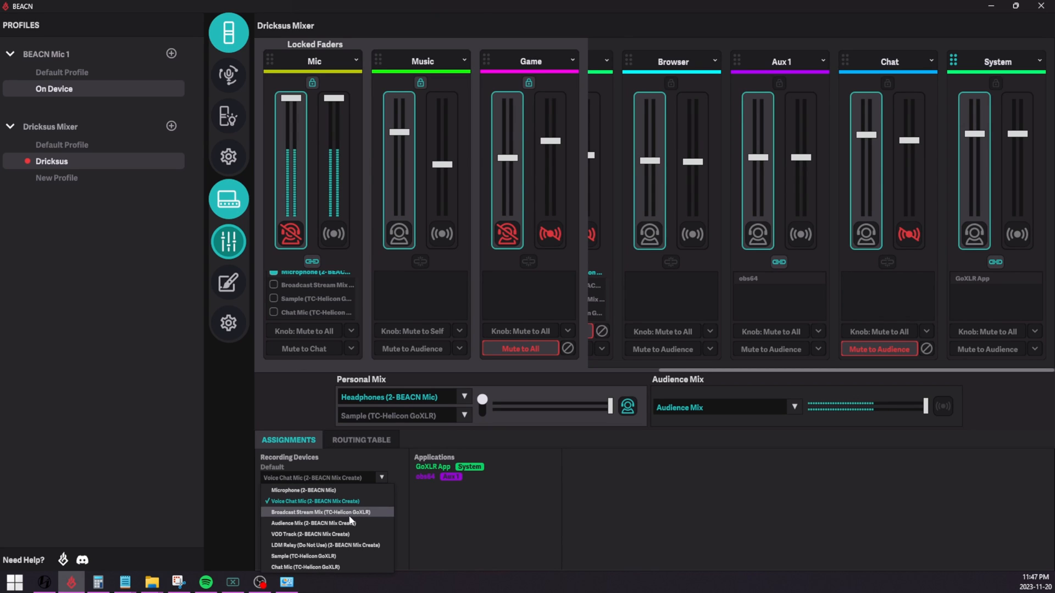
# - Set the default recording device to Audience Mix; it reverts to Voice Chat Mic
pyautogui.click(311, 523)
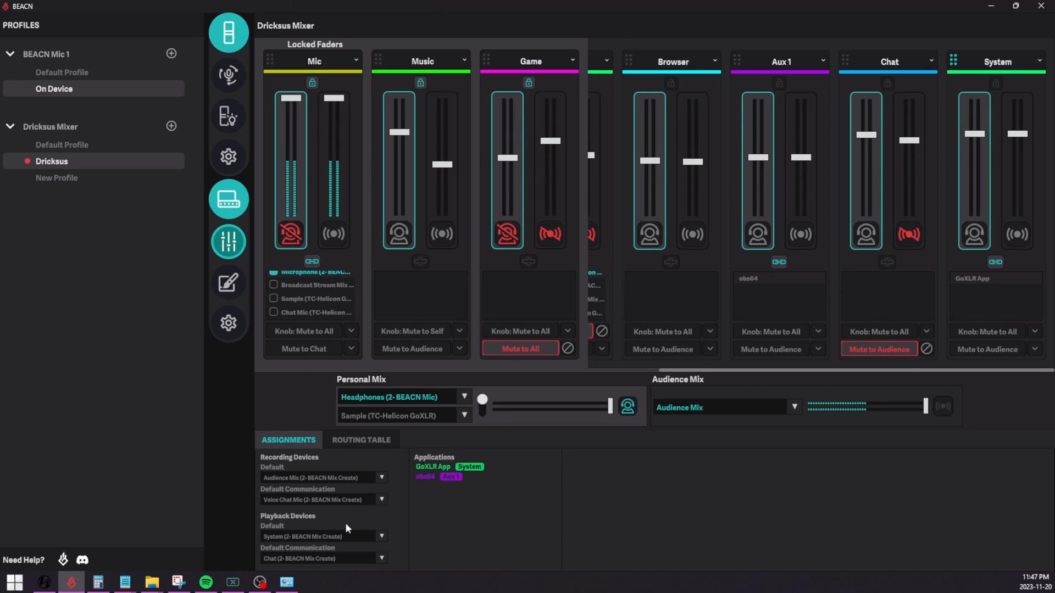
pyautogui.click(323, 478)
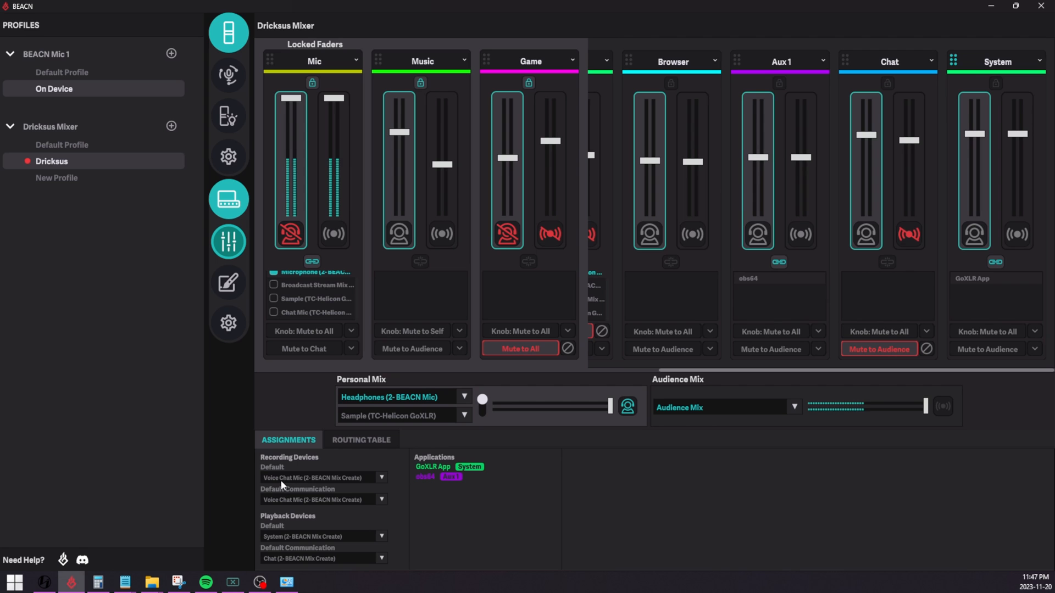